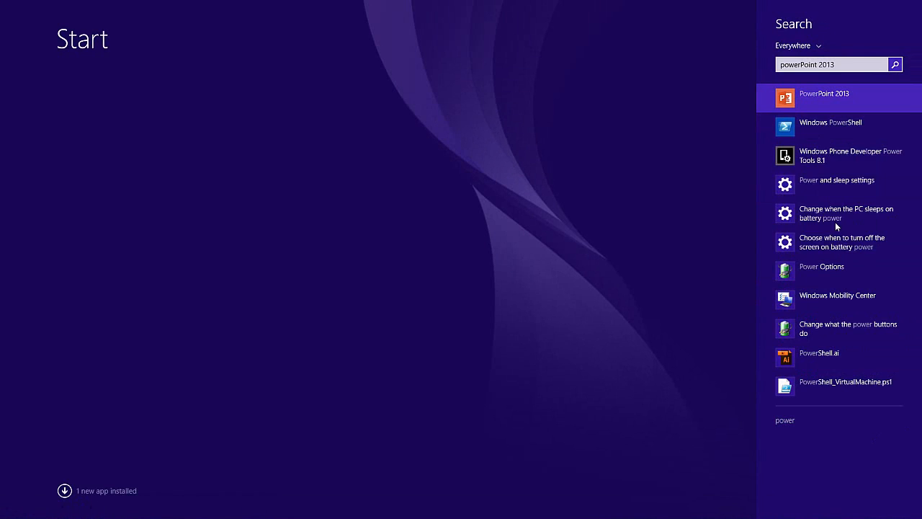
- Bring up the launch options for Windows PowerShell in Start search results
right_click(830, 123)
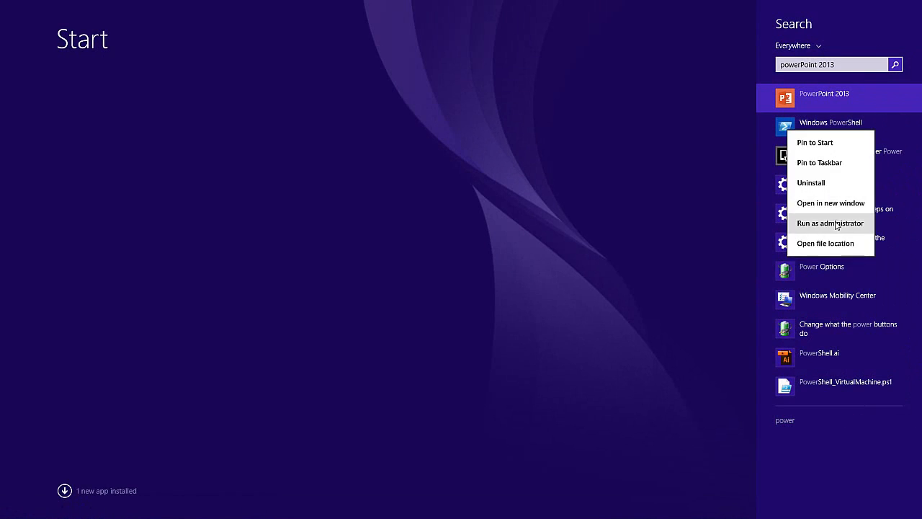
mouse_move(837, 223)
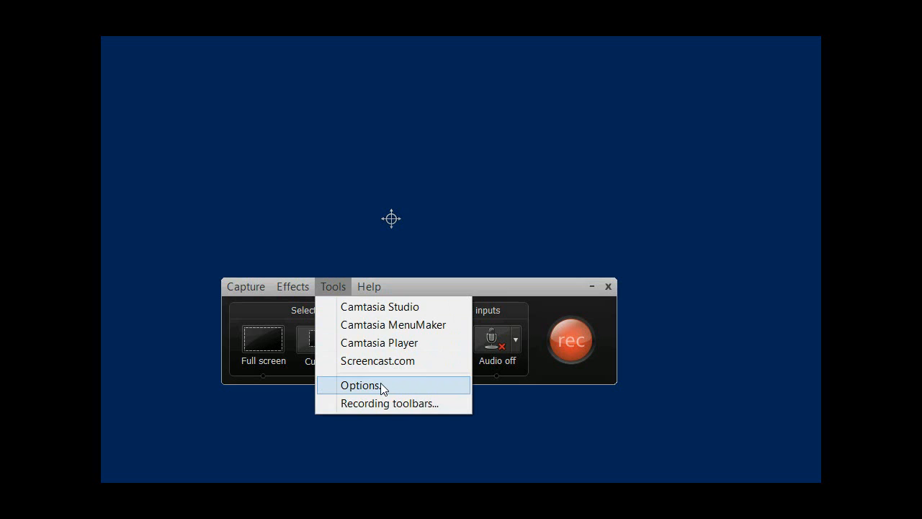
- Choose Lagarith Lossless Codec as the compressor in Camtasia Recorder's Inputs video settings
click(369, 385)
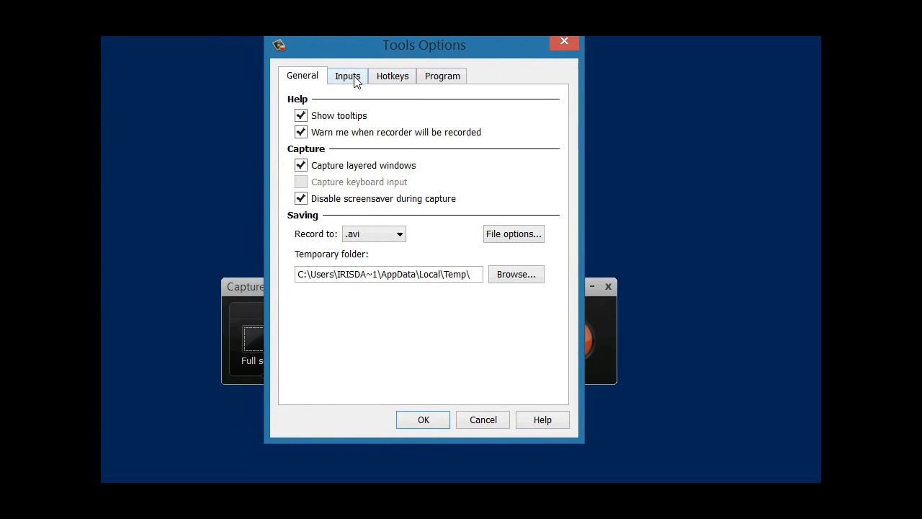
click(347, 75)
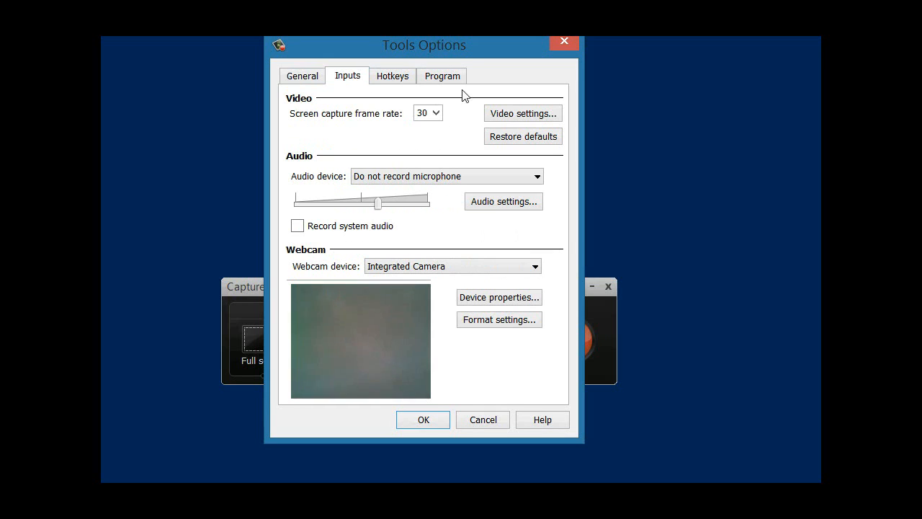
click(523, 113)
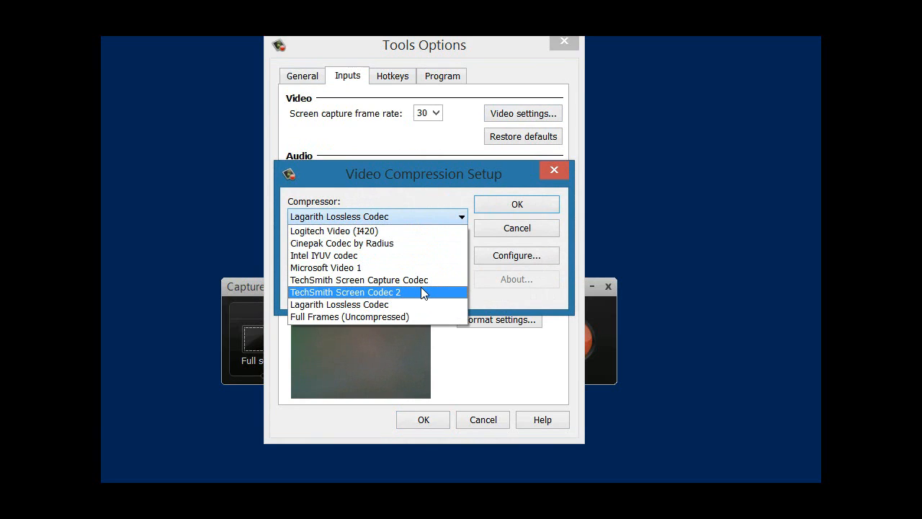
mouse_move(426, 304)
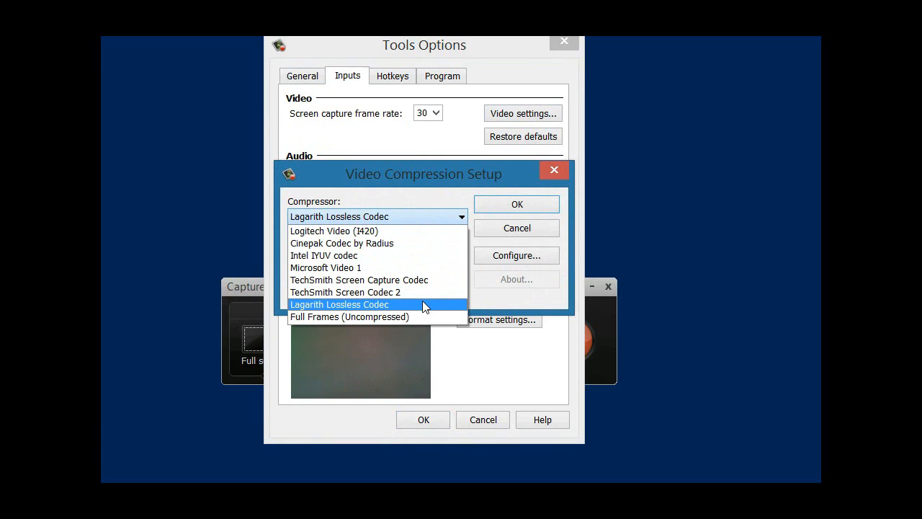
mouse_move(419, 312)
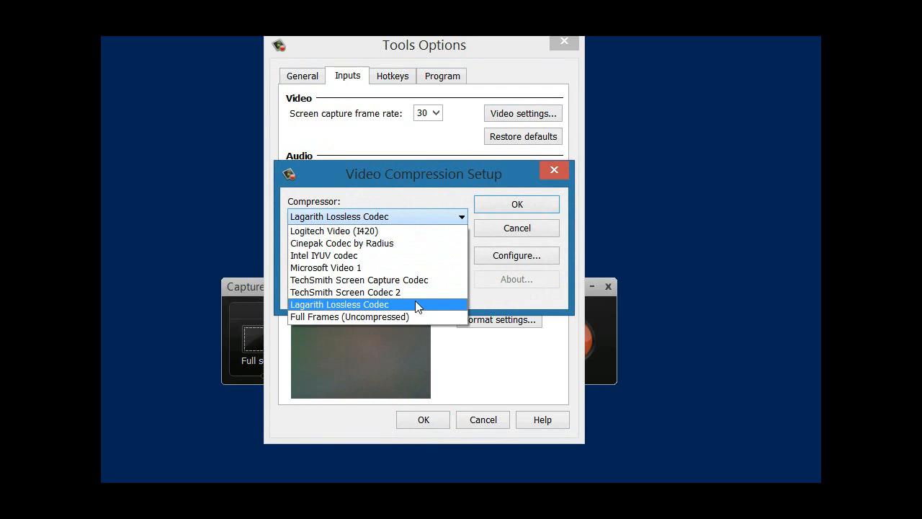
click(346, 291)
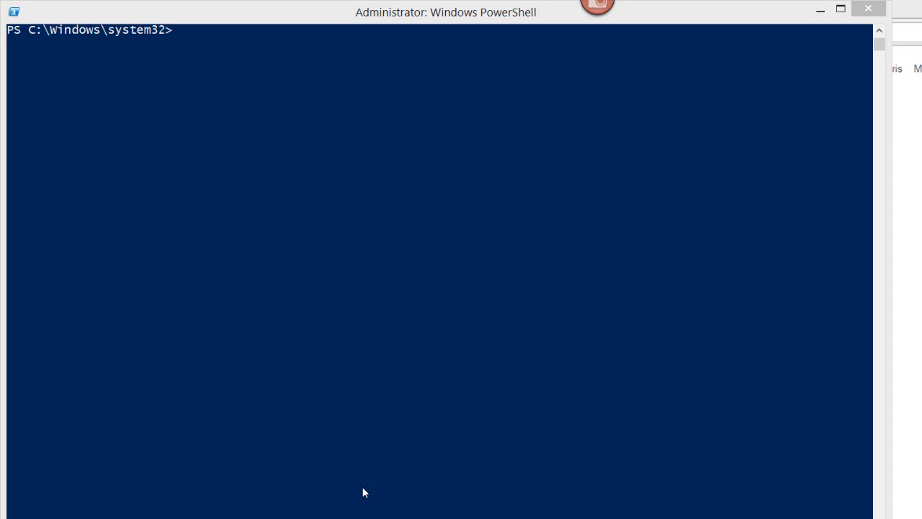
- Launch regedit and expand TechSmith > Camtasia Studio > 8.0 > Camtasia Recorder to Capture
text(regedit)
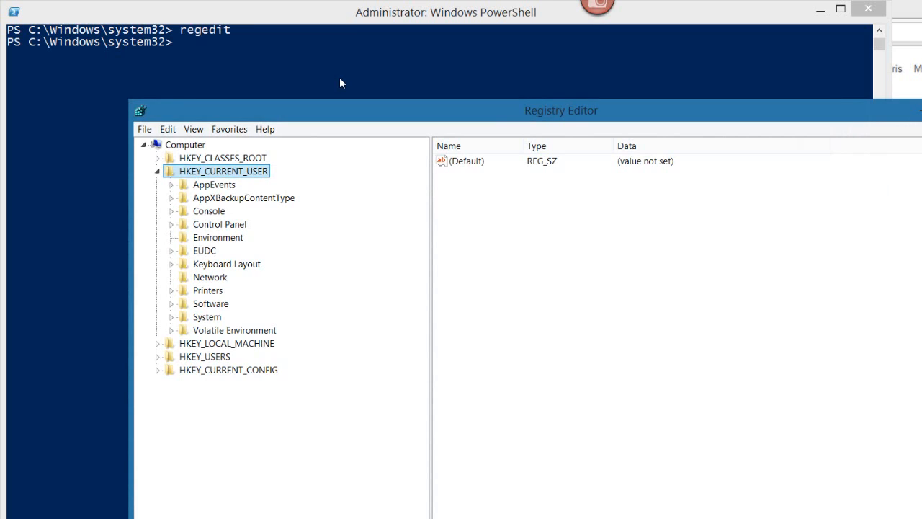
mouse_move(252, 252)
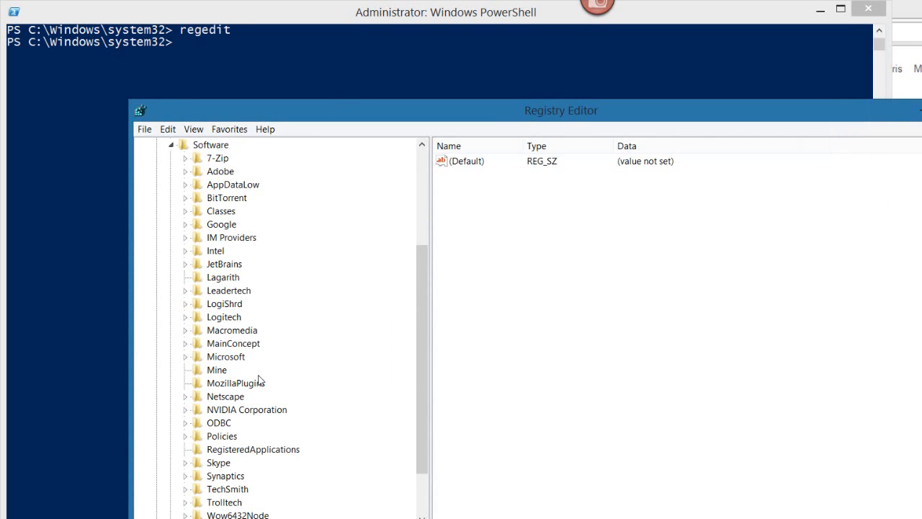
click(185, 423)
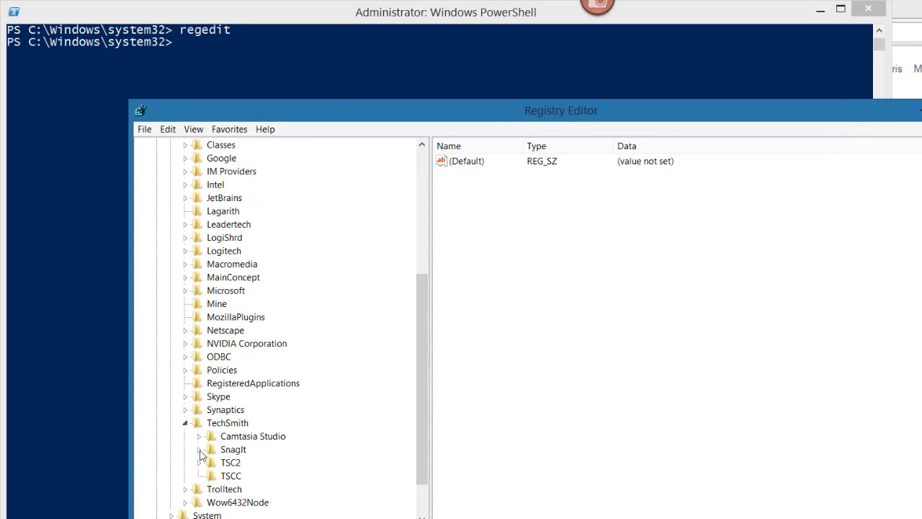
click(199, 436)
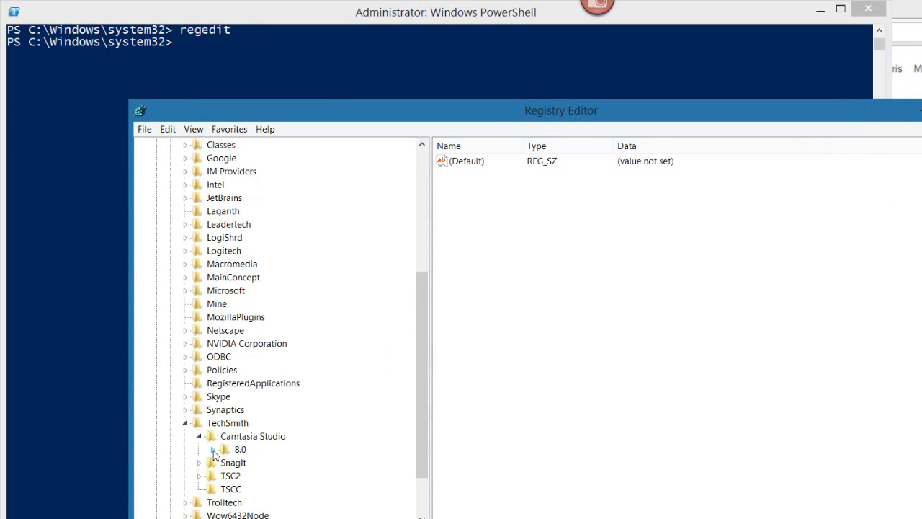
click(211, 449)
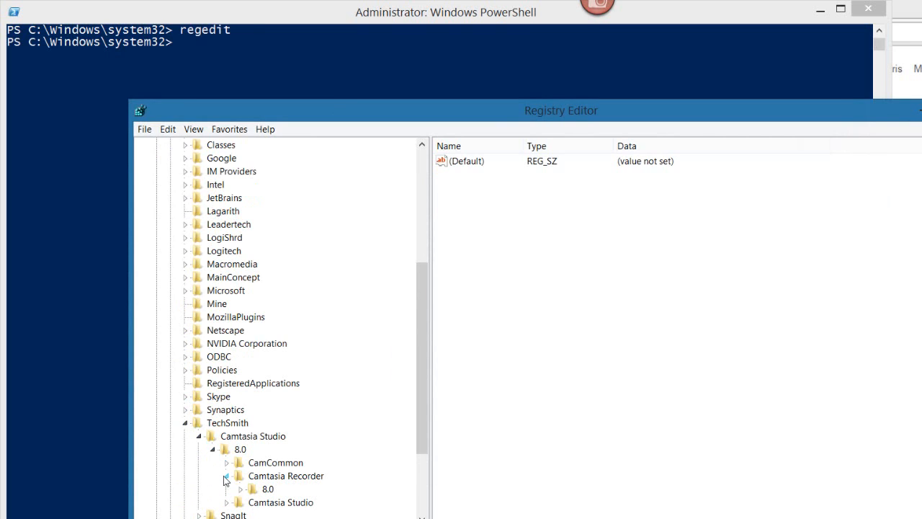
click(227, 489)
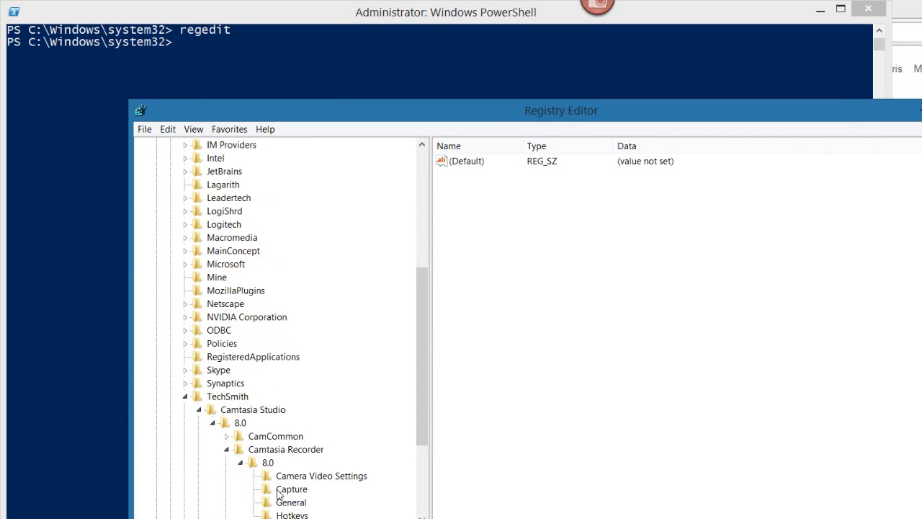
click(294, 489)
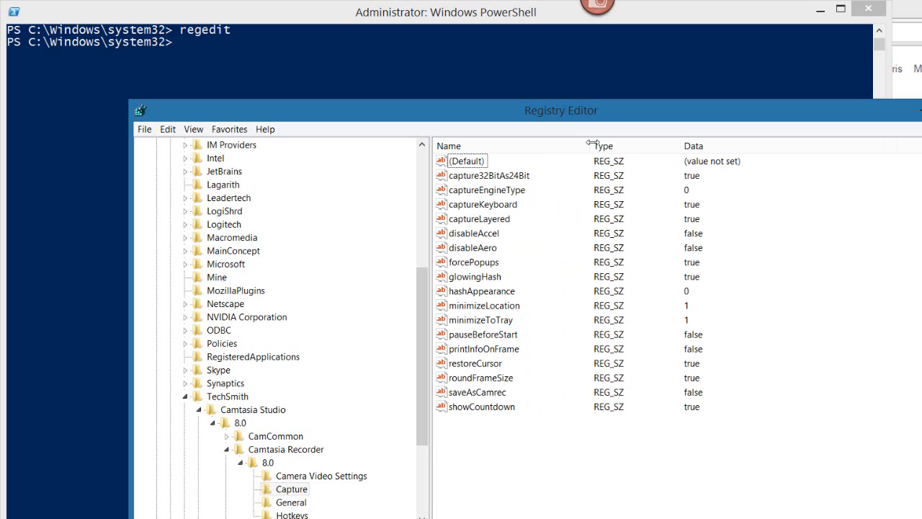
- Set captureEngineType's value data to 1 and confirm
click(485, 190)
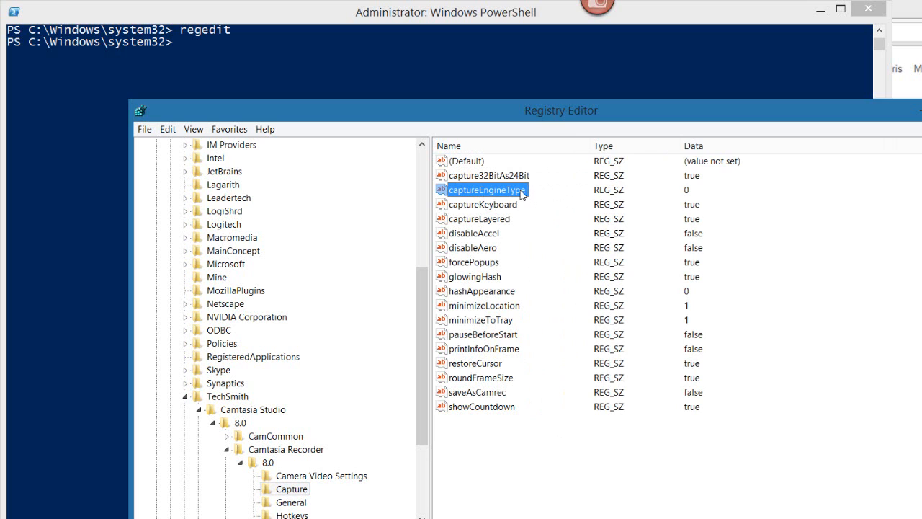
double_click(483, 190)
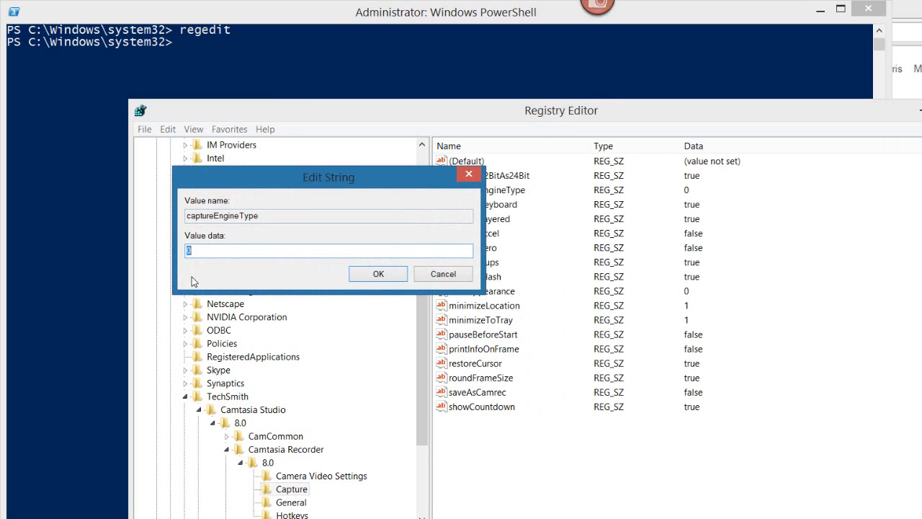
text(1)
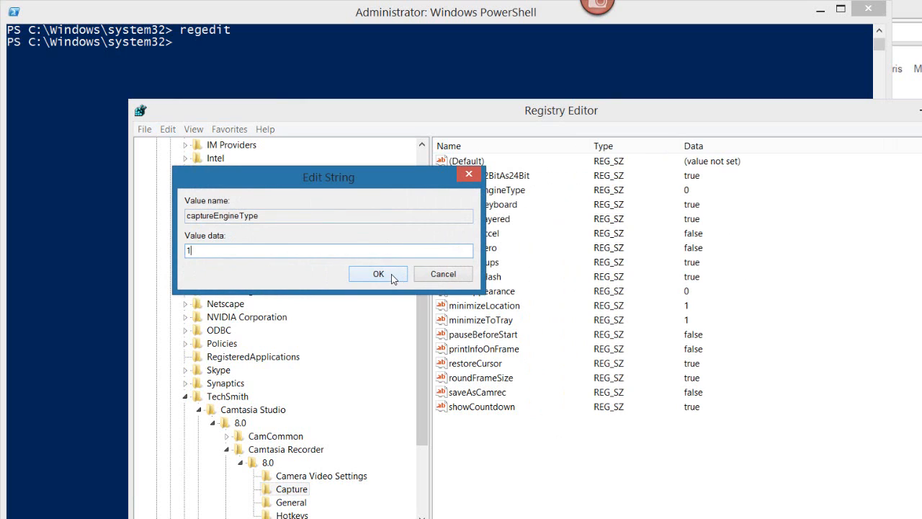
click(378, 273)
text(powers)
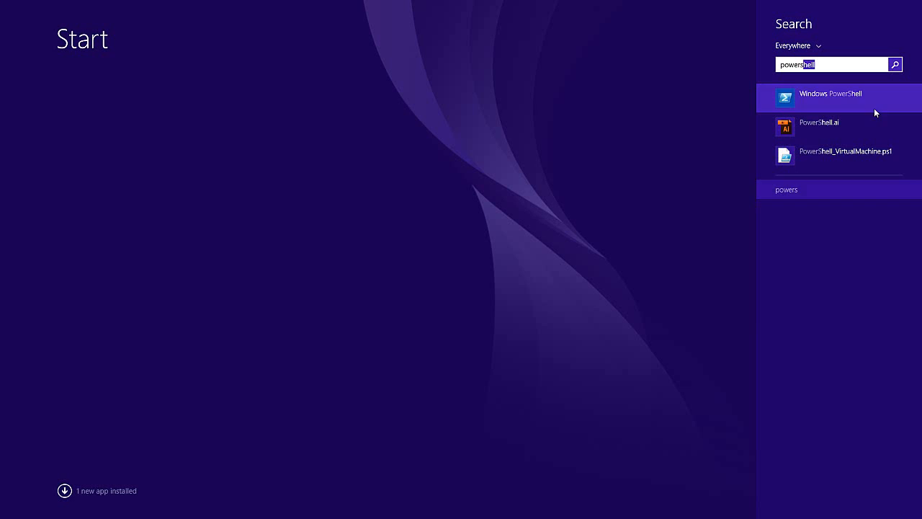
- Run Windows PowerShell as administrator from Start search and confirm the elevation prompt
right_click(830, 97)
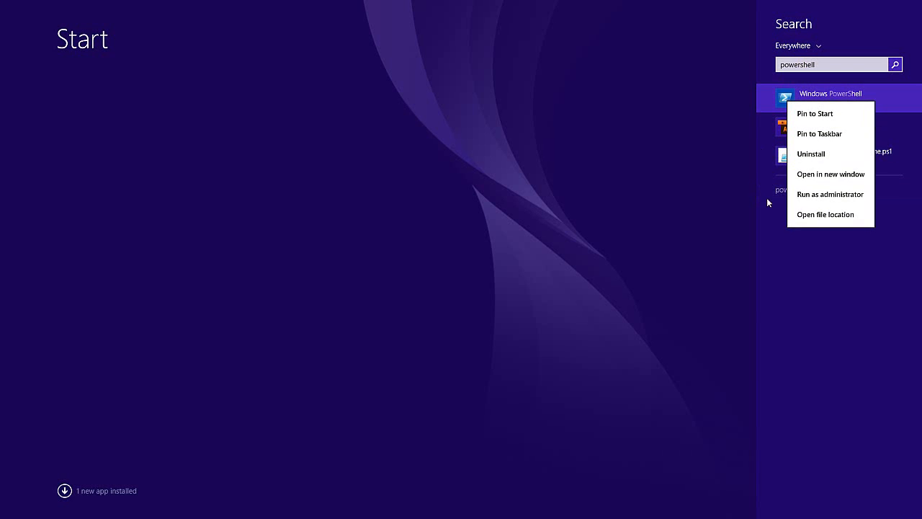
mouse_move(817, 194)
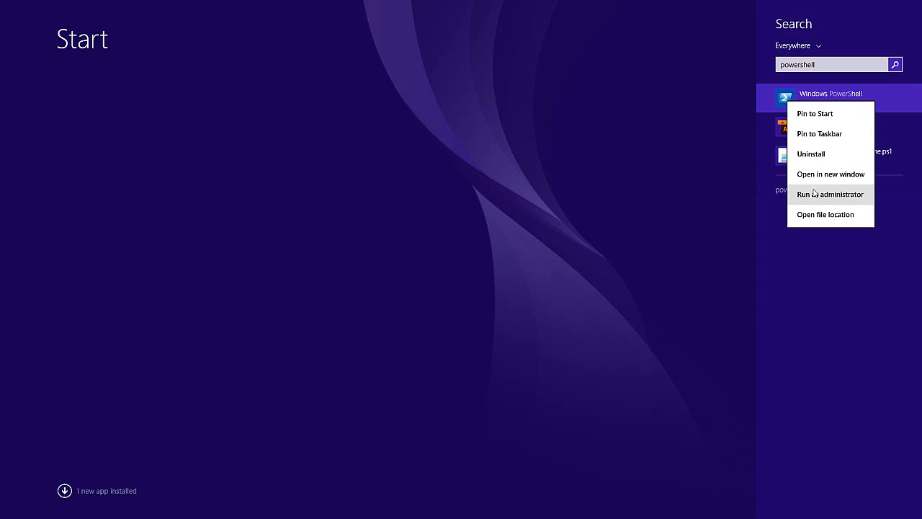
mouse_move(817, 194)
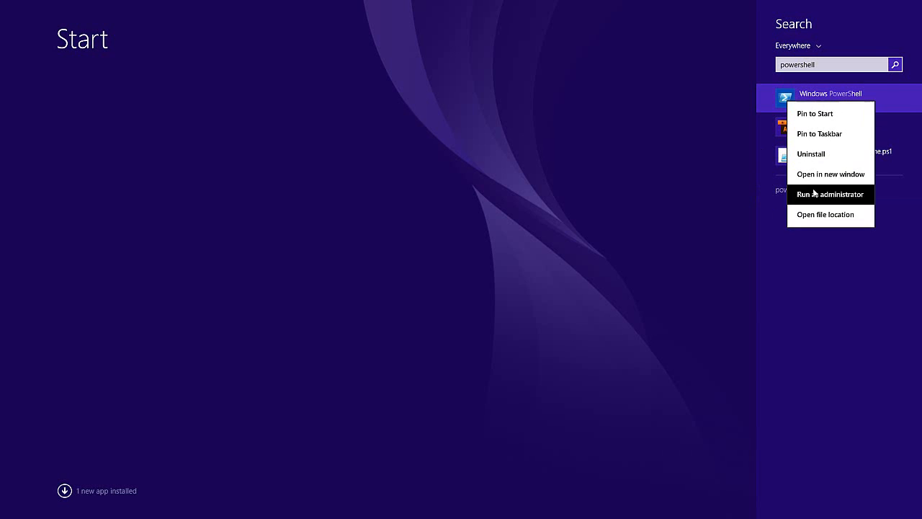
click(830, 194)
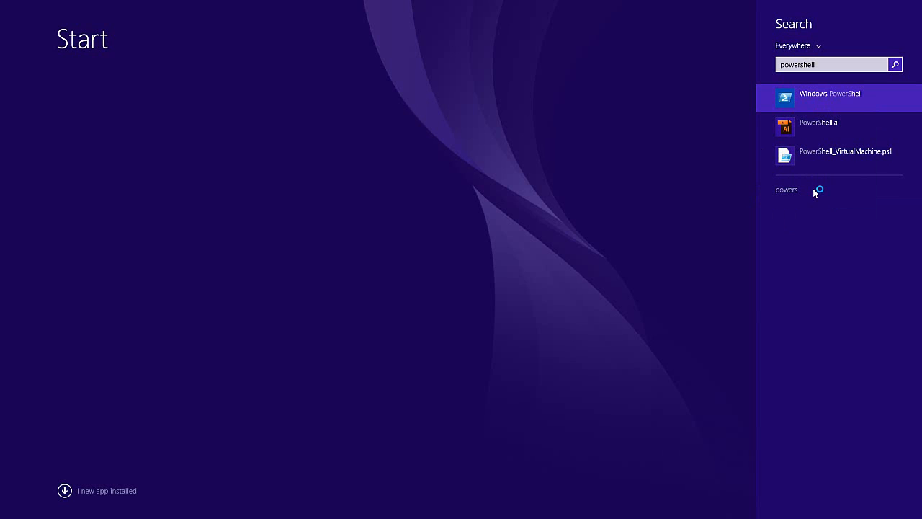
click(838, 94)
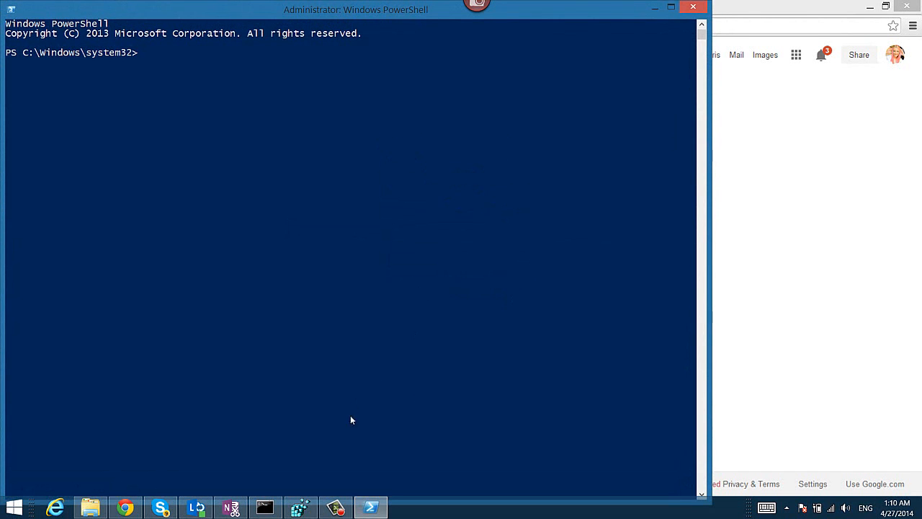